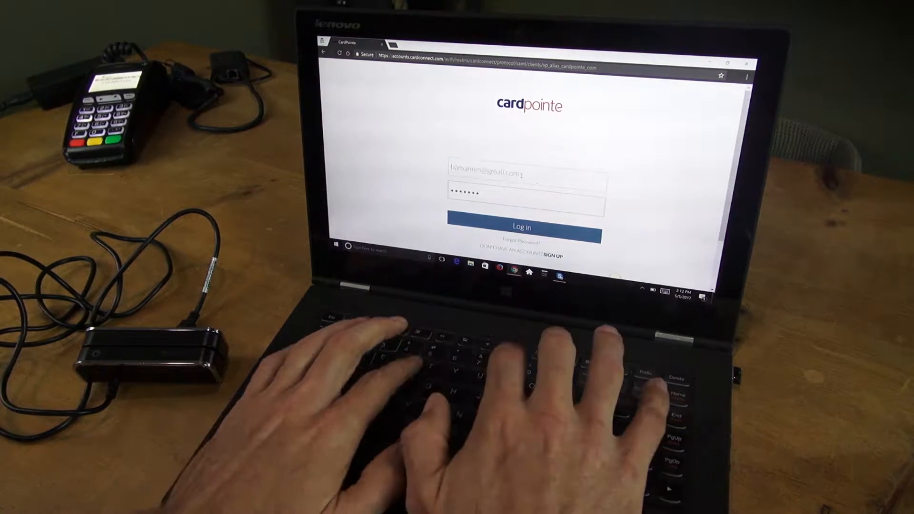
# - Enter the account password and log in to CardPointe
pyautogui.write('password')
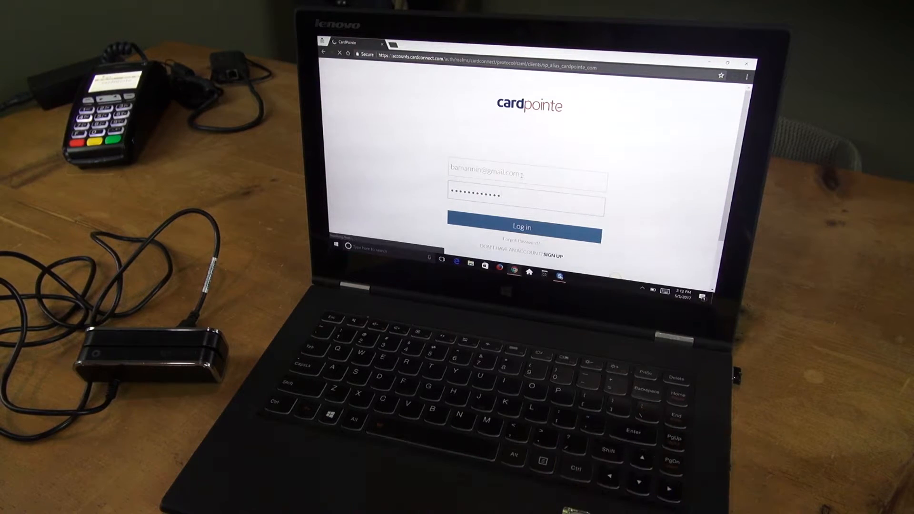
pyautogui.click(521, 227)
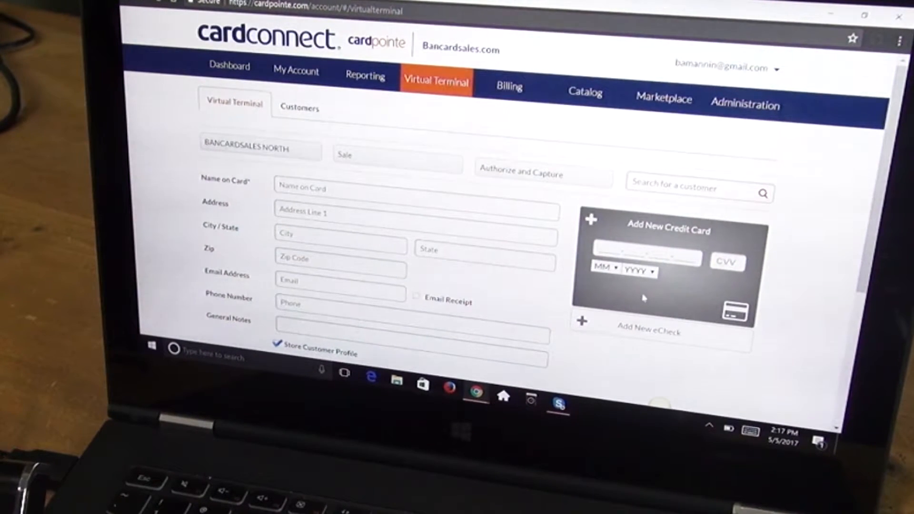
pyautogui.moveTo(678, 301)
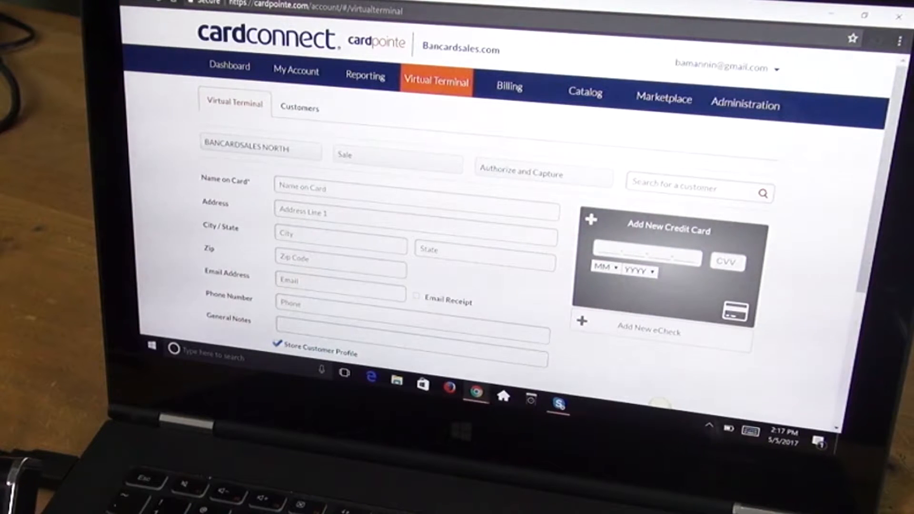
# - Go to the Administration section showing the business descriptors
pyautogui.click(745, 104)
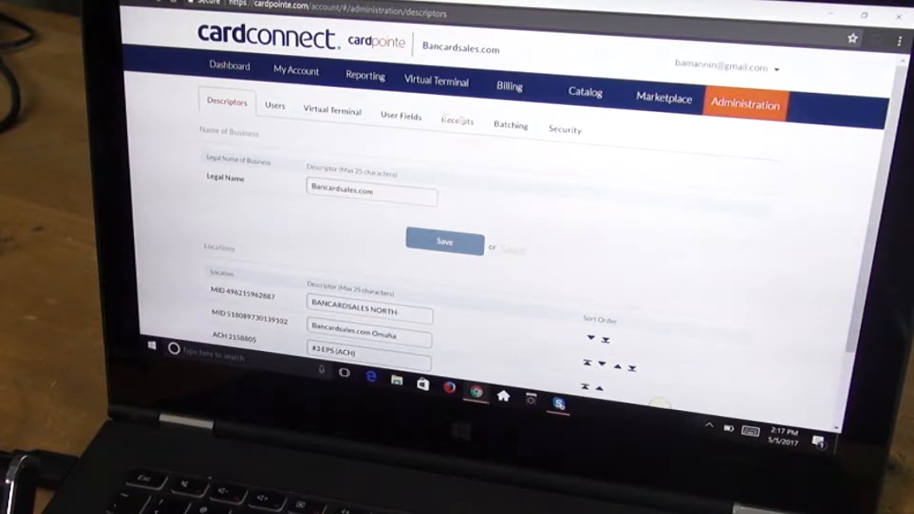
# - Save Virtual Terminal settings with CVV, Swipe, Store Profiles by Default and Refund Reason enabled
pyautogui.click(332, 111)
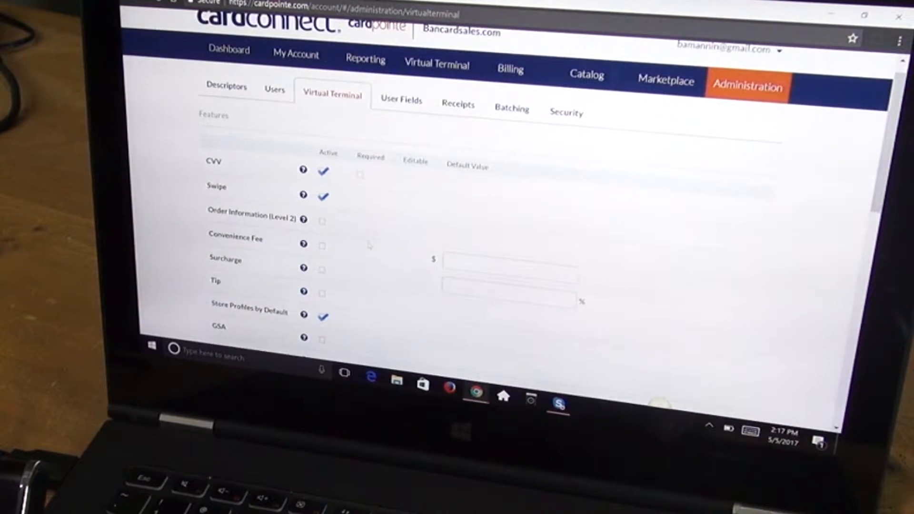
pyautogui.scroll(-3)
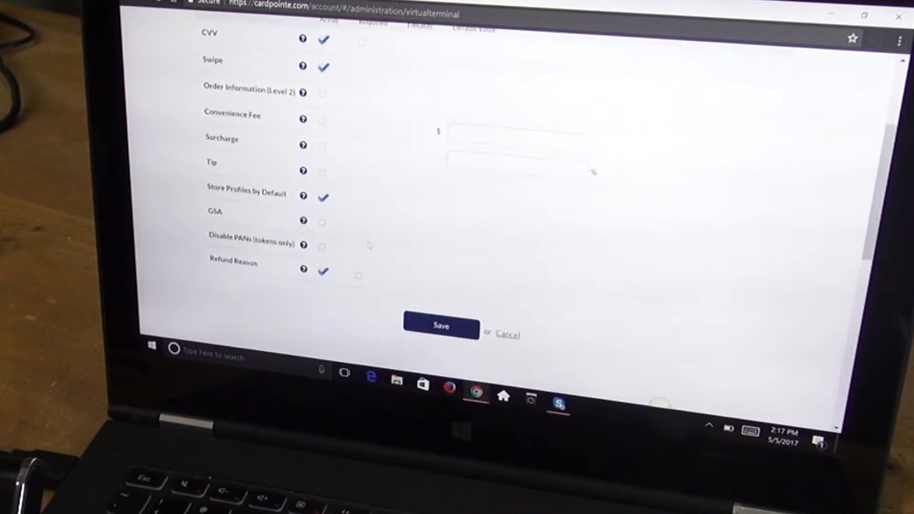
pyautogui.scroll(-3)
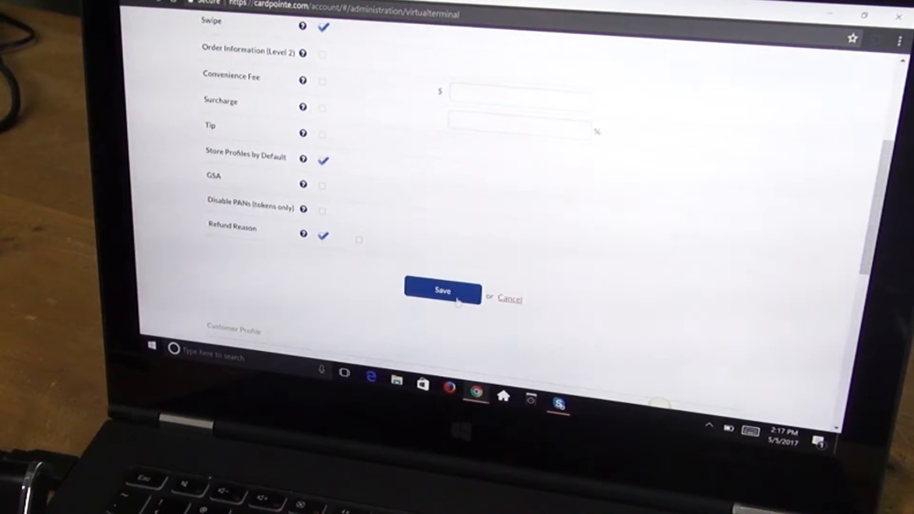
pyautogui.click(442, 291)
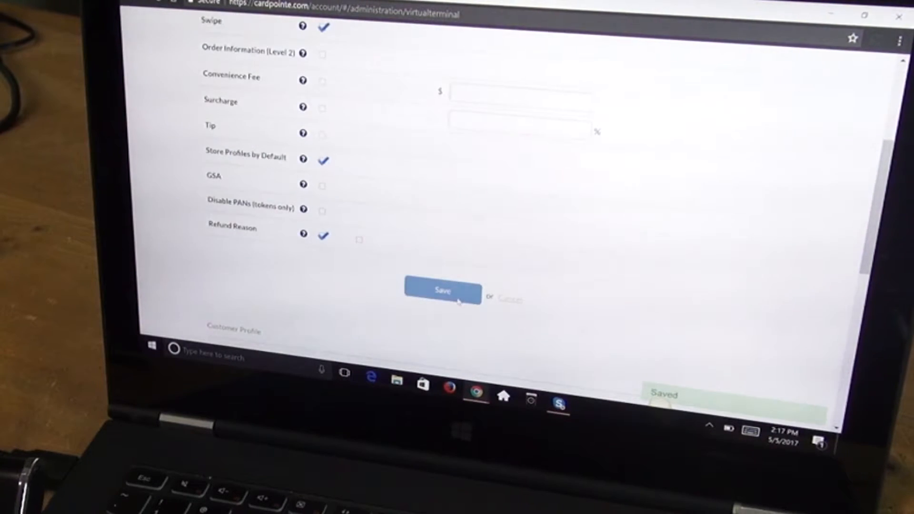
pyautogui.scroll(3)
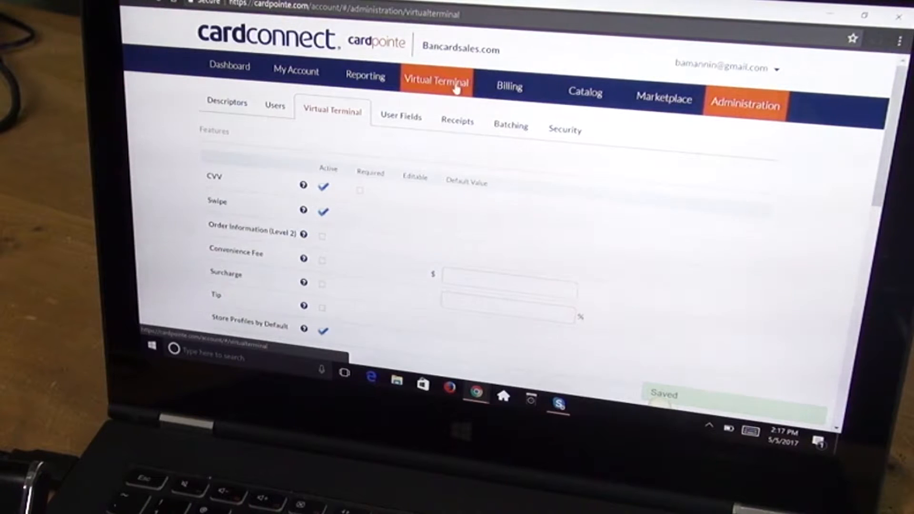
# - Return to the Virtual Terminal sale form with the card entry panel
pyautogui.click(436, 81)
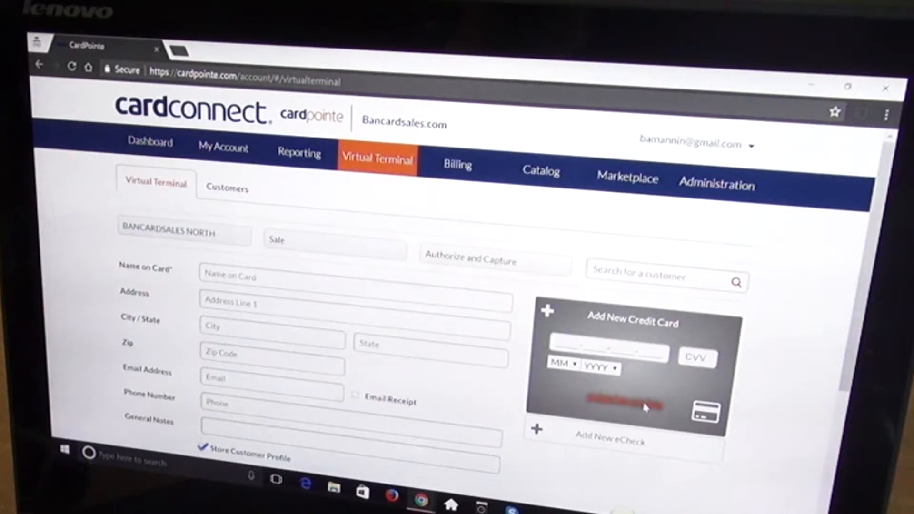
pyautogui.moveTo(625, 402)
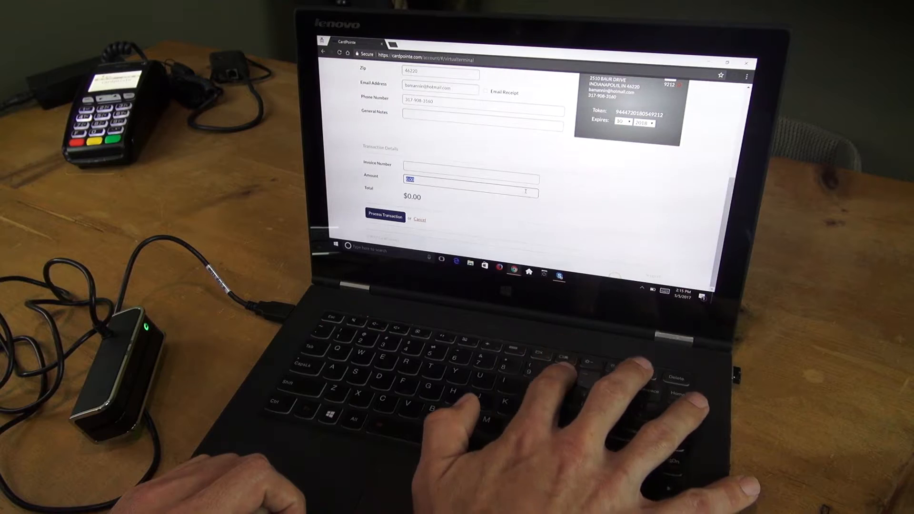
# - Enter an amount of $0.25 and process the sale
pyautogui.write('1')
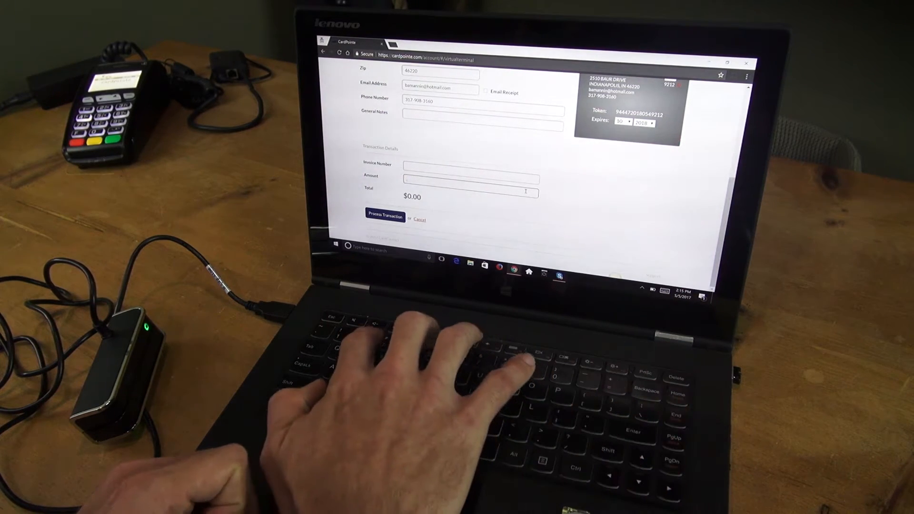
pyautogui.write('25')
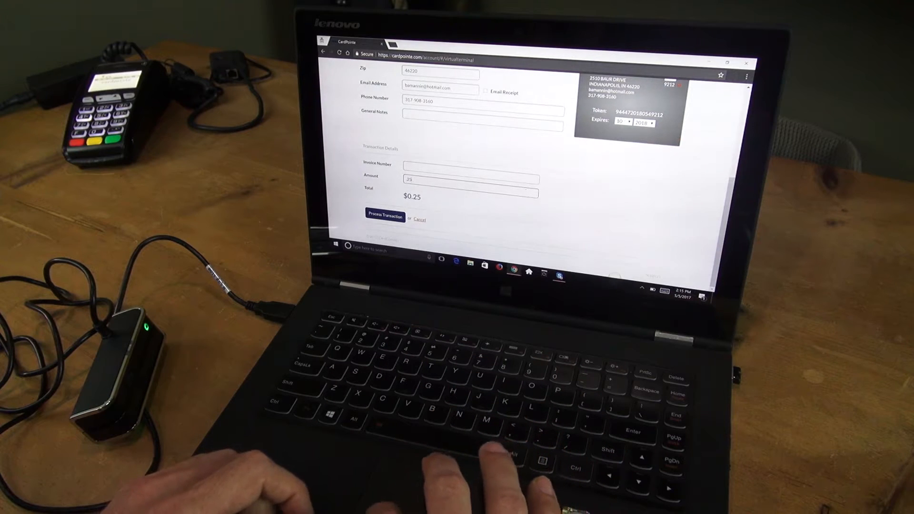
pyautogui.click(384, 217)
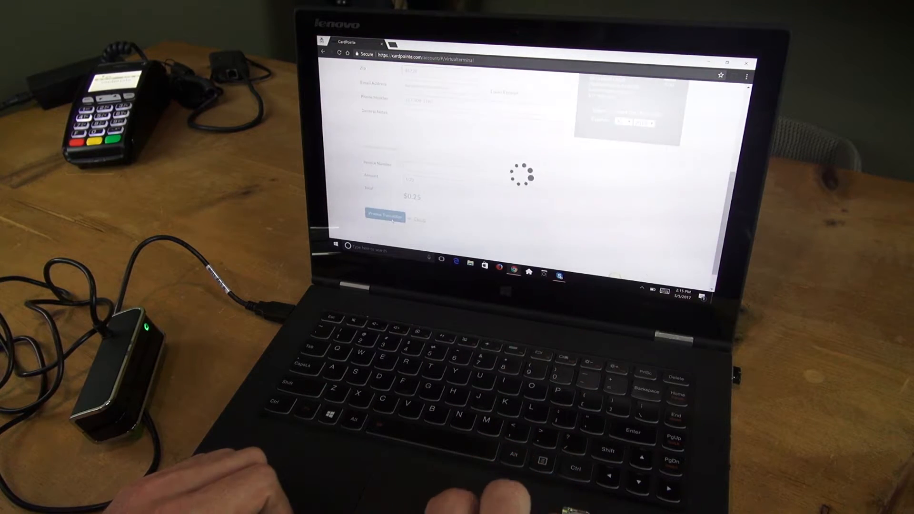
pyautogui.click(383, 218)
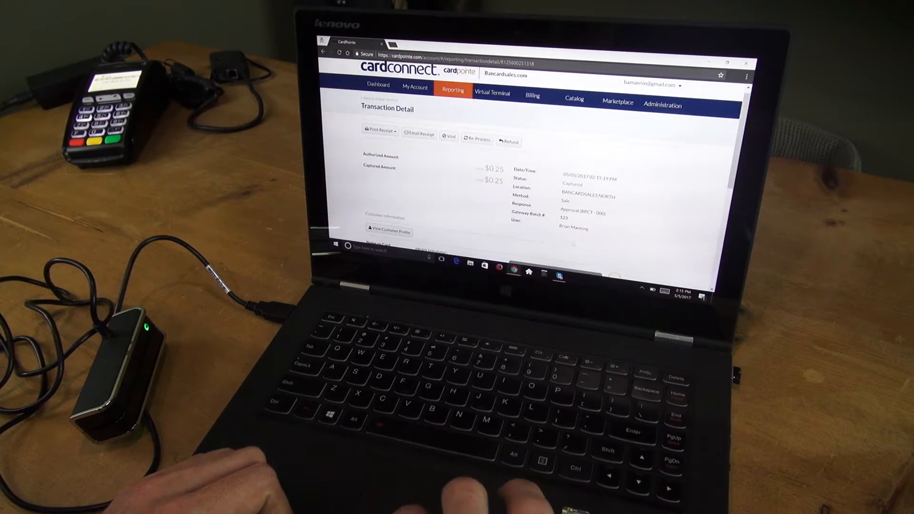
# - Scroll the transaction detail to see the authorization code, AVS match and Swipe entry method
pyautogui.scroll(-3)
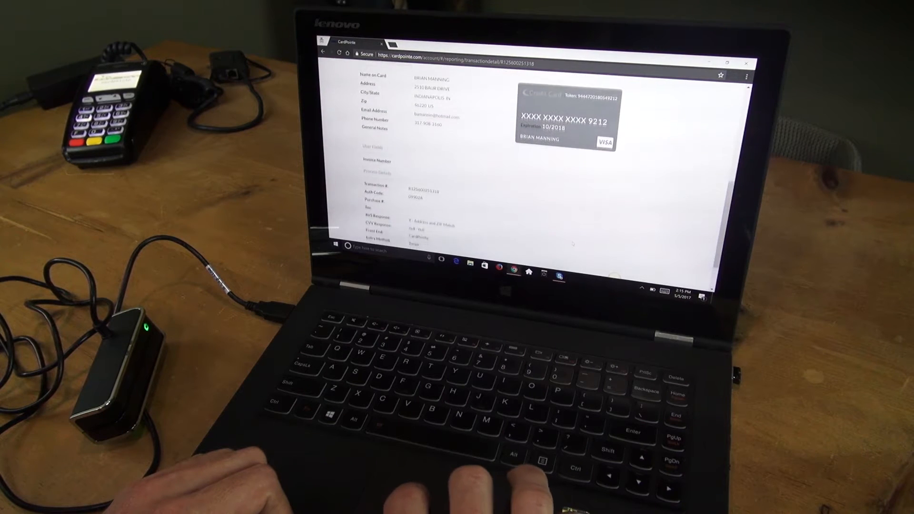
pyautogui.scroll(-3)
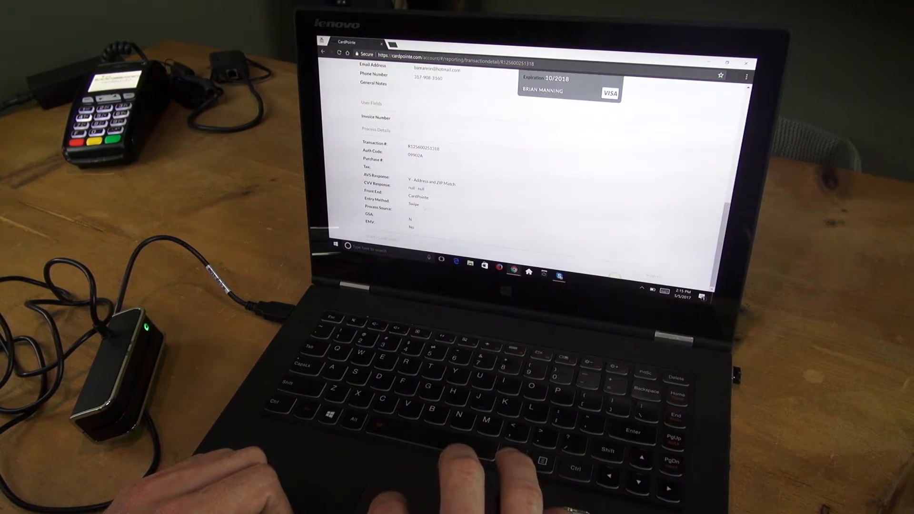